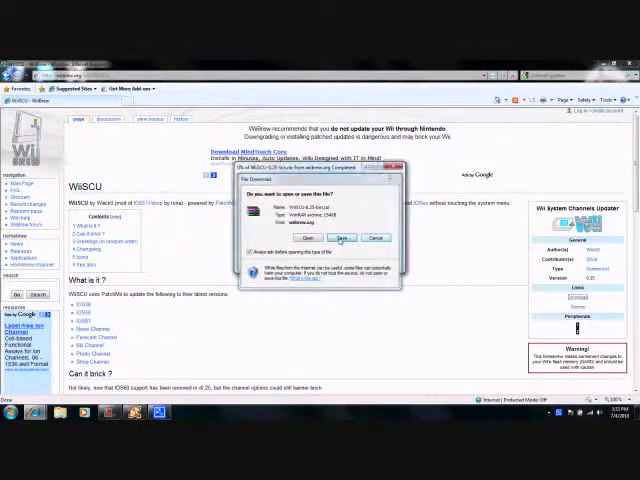
Save the downloaded WiiSCU archive to the Desktop.
left_click(342, 237)
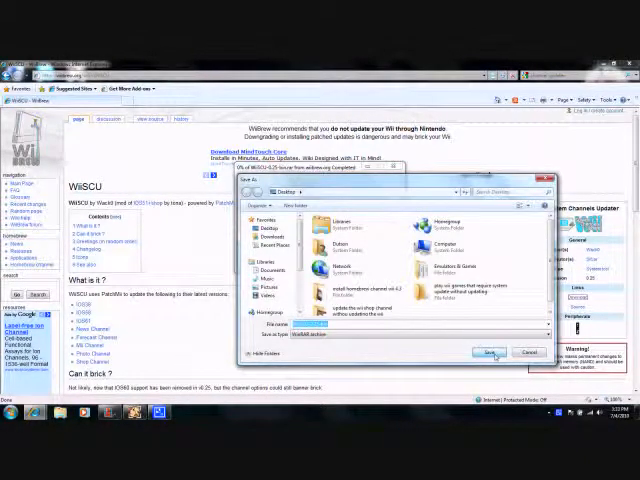
left_click(487, 352)
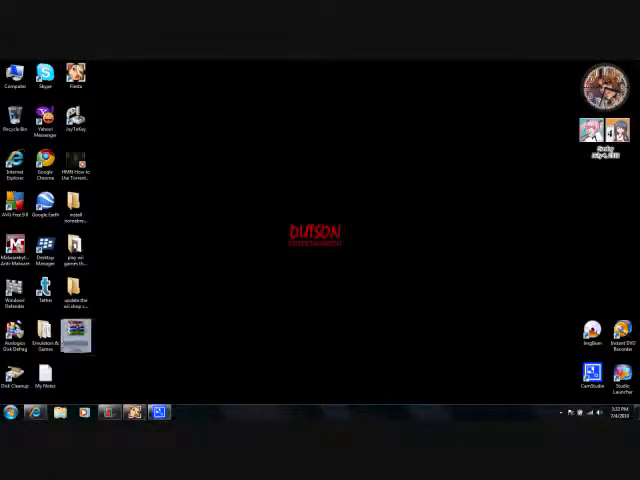
Extract the WiiSCU archive to a WiiSCU folder and browse into its WiiSCU subfolder.
right_click(76, 340)
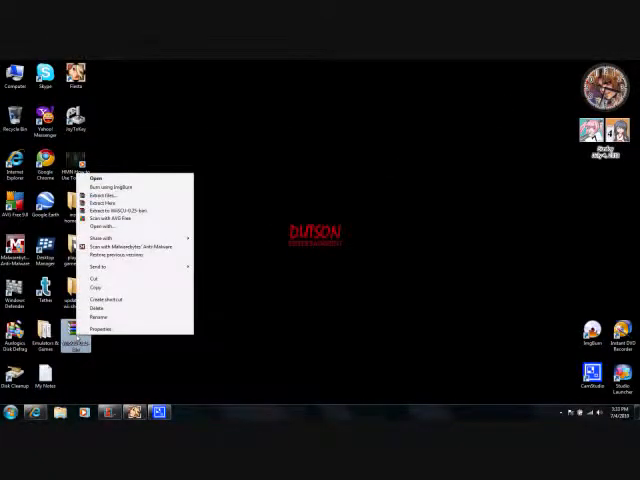
left_click(118, 213)
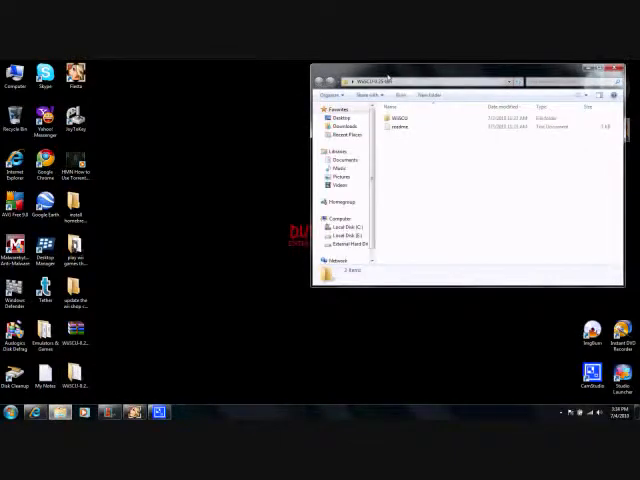
left_click(400, 118)
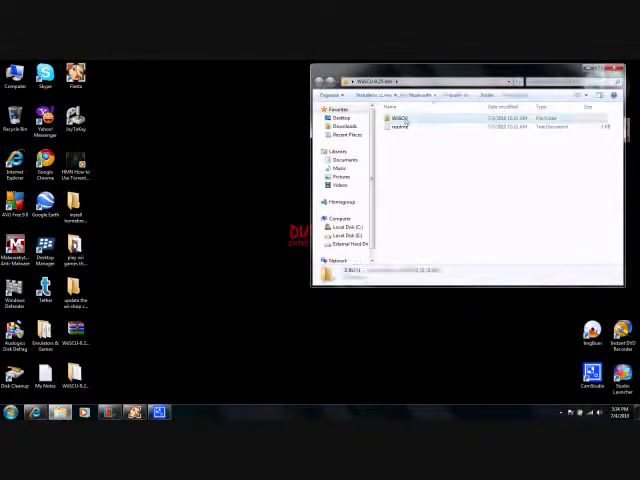
double_click(400, 117)
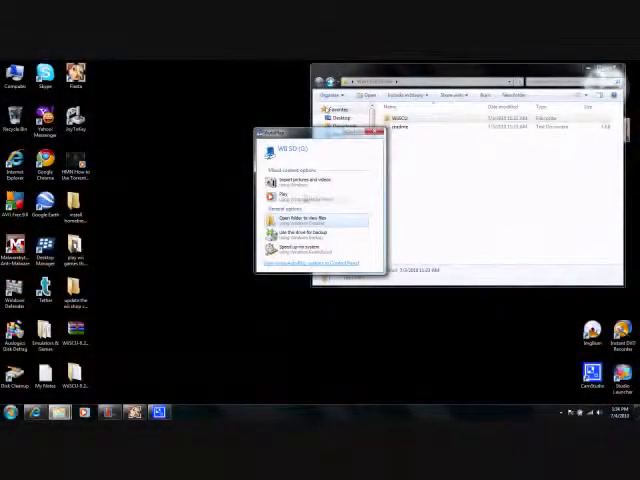
View the Wii SD card's files and go into its apps folder for the WiiSCU copy.
left_click(310, 219)
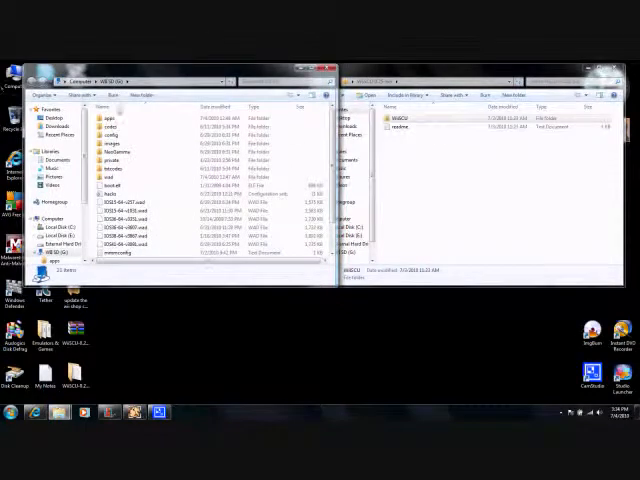
double_click(102, 117)
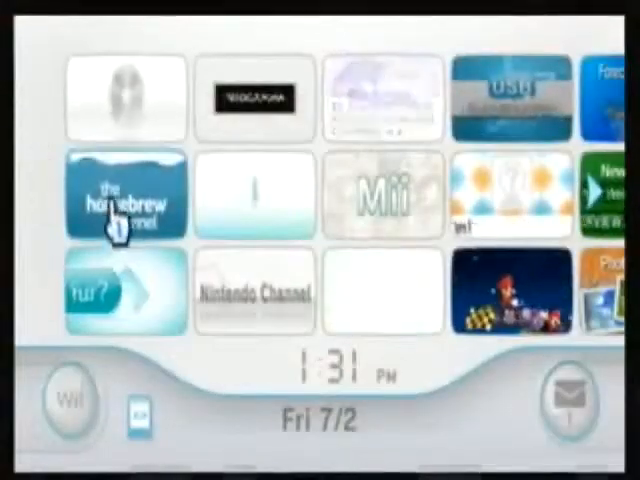
Start the Homebrew Channel from the Wii menu and load the WiiSCU v0.24 app.
left_click(124, 194)
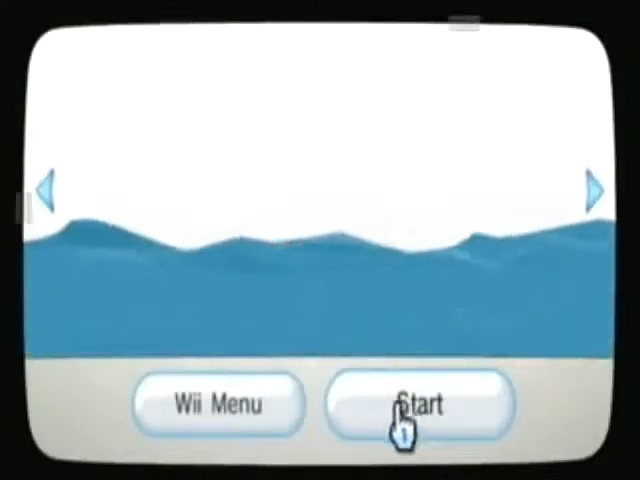
left_click(418, 405)
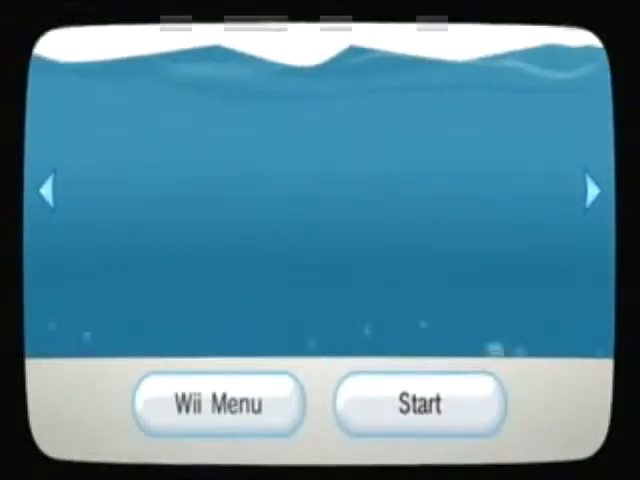
left_click(418, 404)
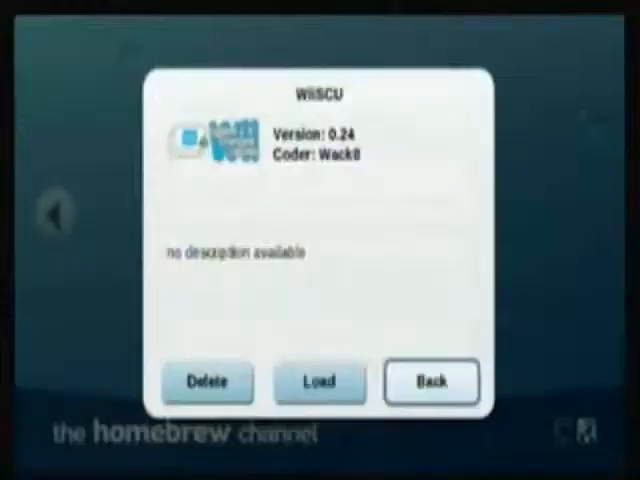
left_click(318, 382)
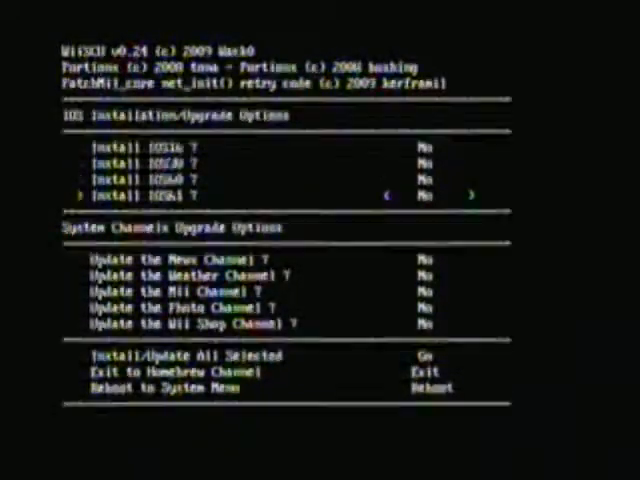
Set the Wii Shop Channel update to v19 and run Install/Update All Selected.
key("down")
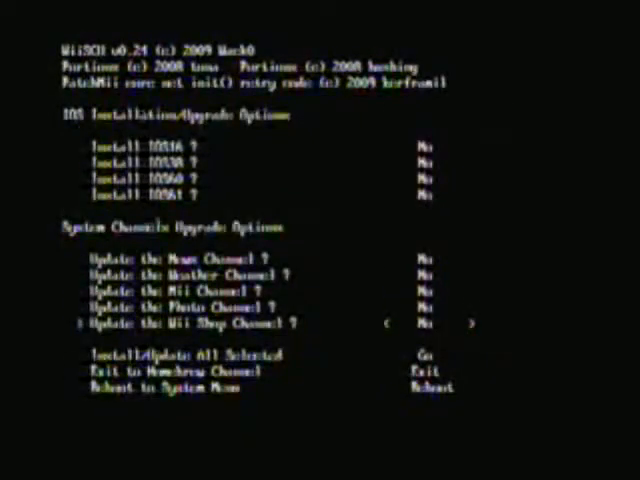
left_click(478, 323)
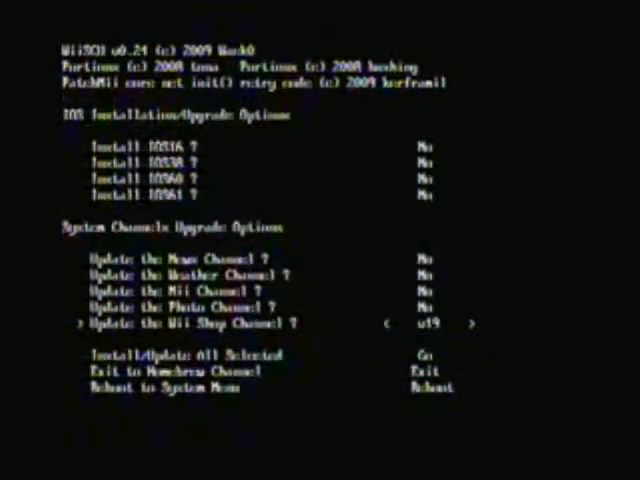
key("down")
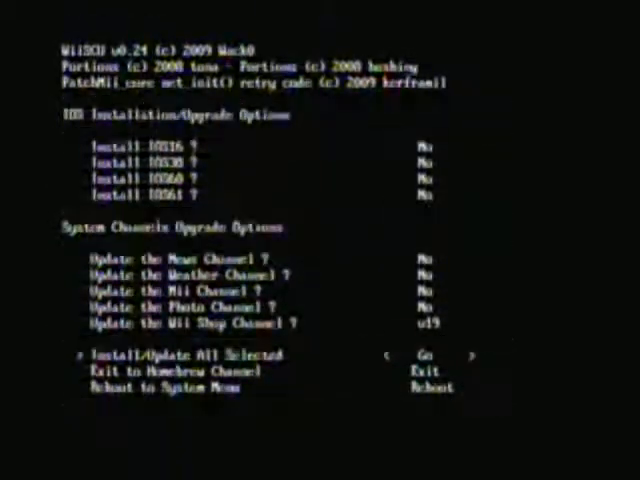
key("Down")
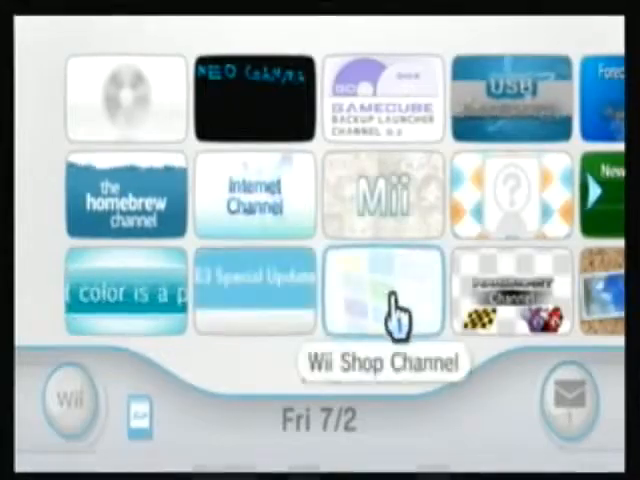
Start the updated Wii Shop Channel and continue past its welcome screen into shopping.
left_click(383, 293)
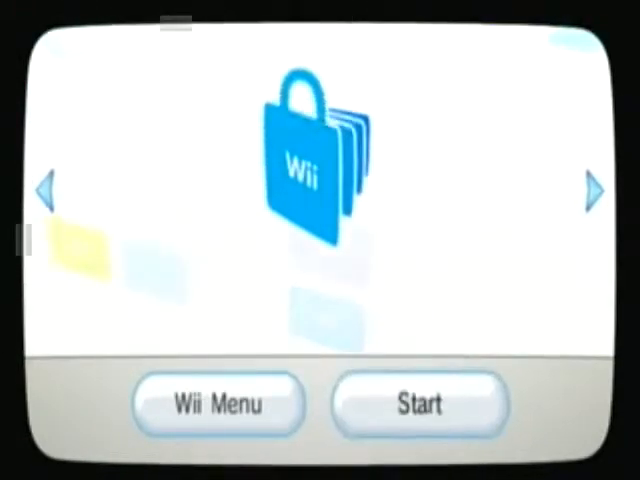
left_click(420, 405)
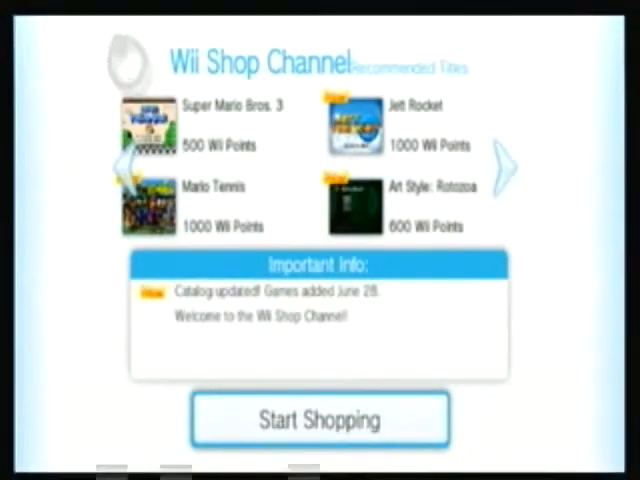
left_click(319, 419)
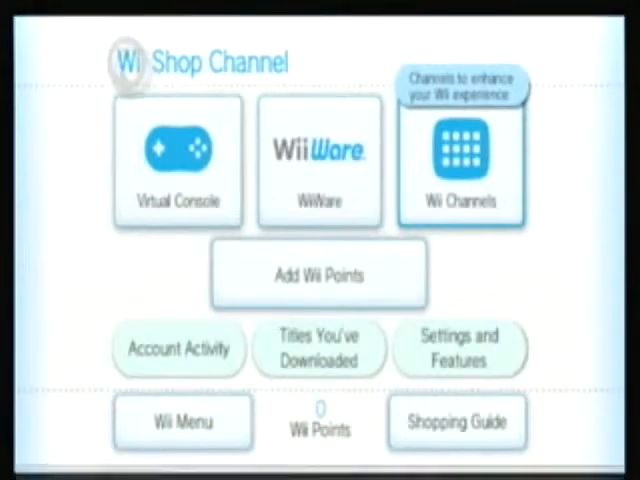
Browse down the Wii Channels catalog, listing Photo Channel and Internet Channel.
left_click(461, 161)
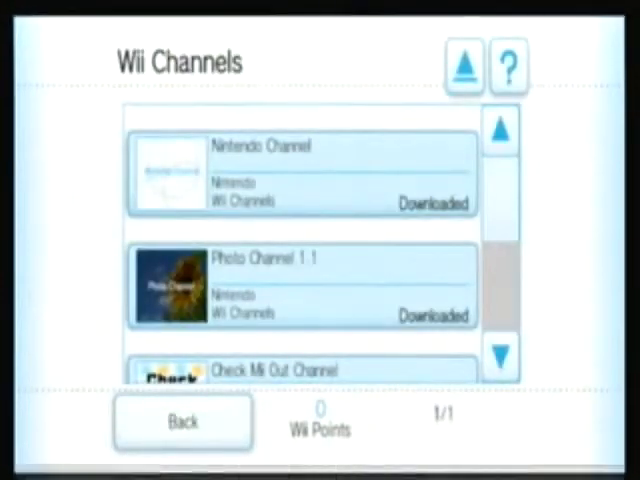
scroll("down", 3)
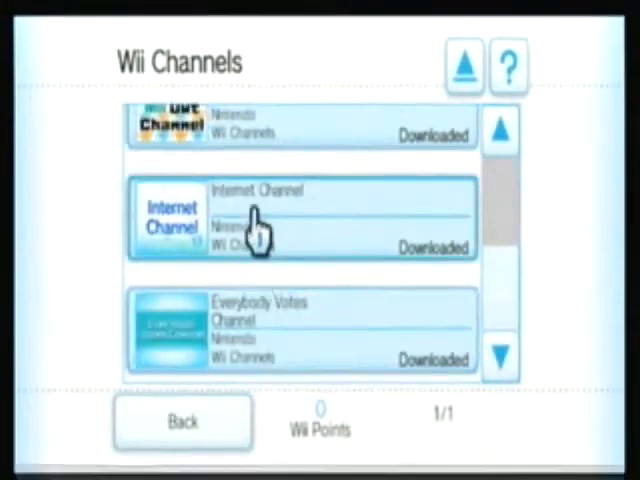